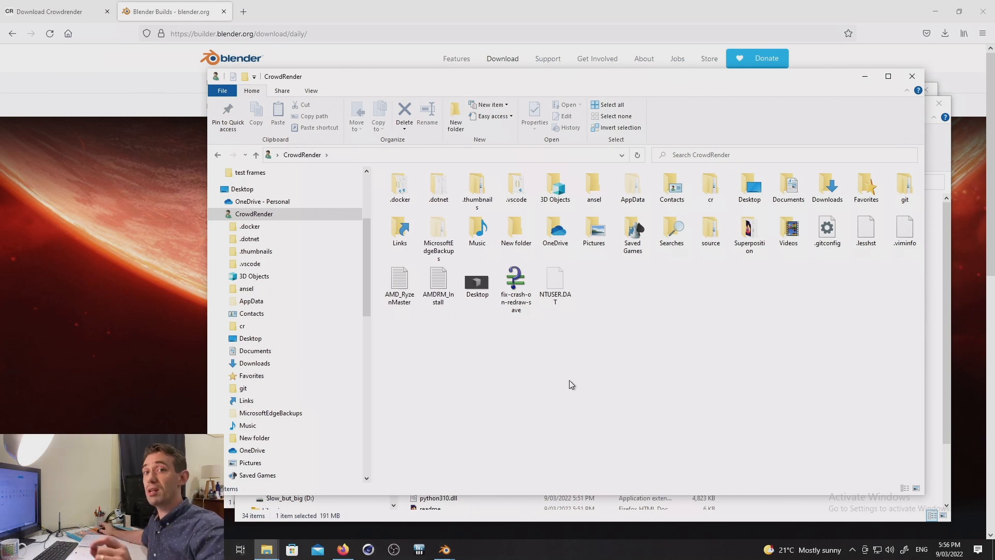
mouse_move(703, 299)
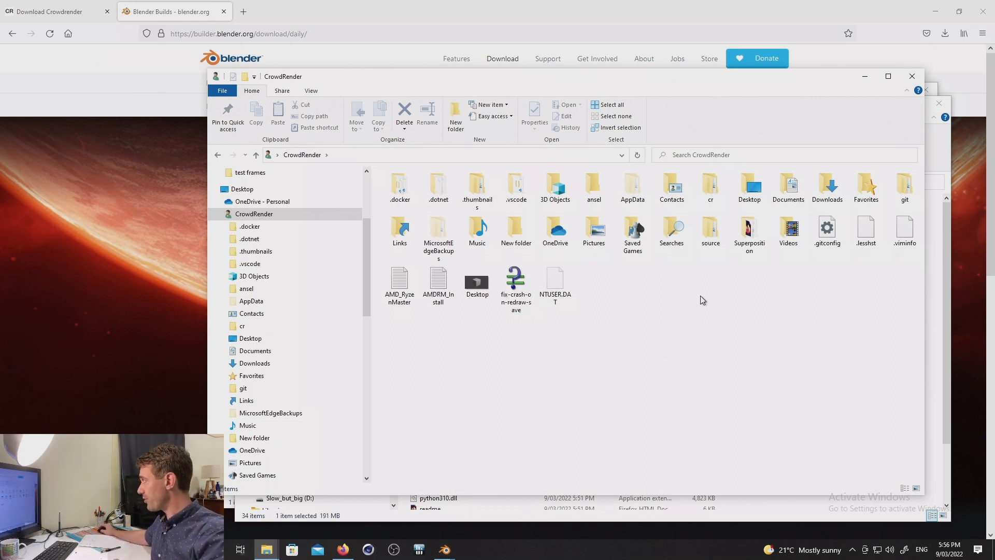
Step: Open the cr folder to show its conf, client, logging and server subfolders
left_click(254, 214)
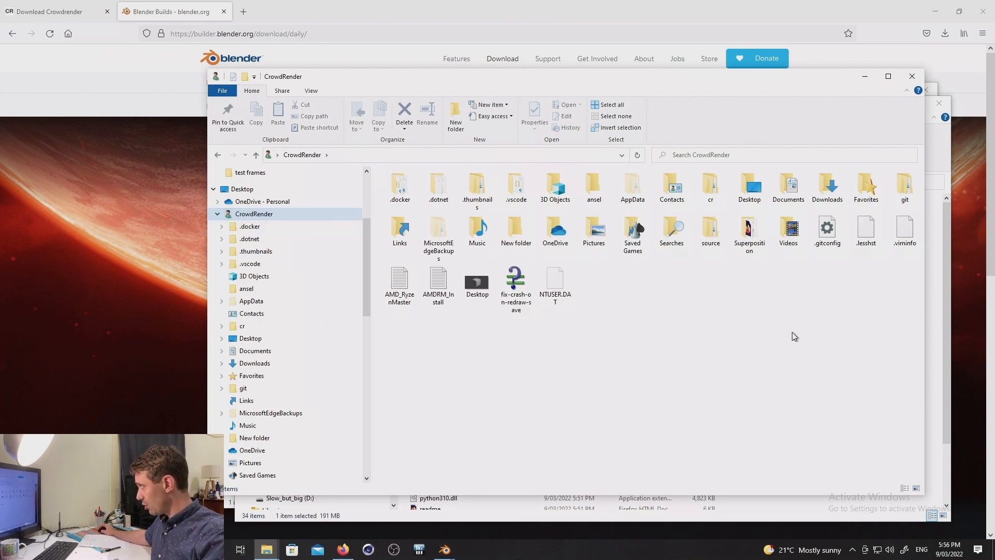
left_click(710, 187)
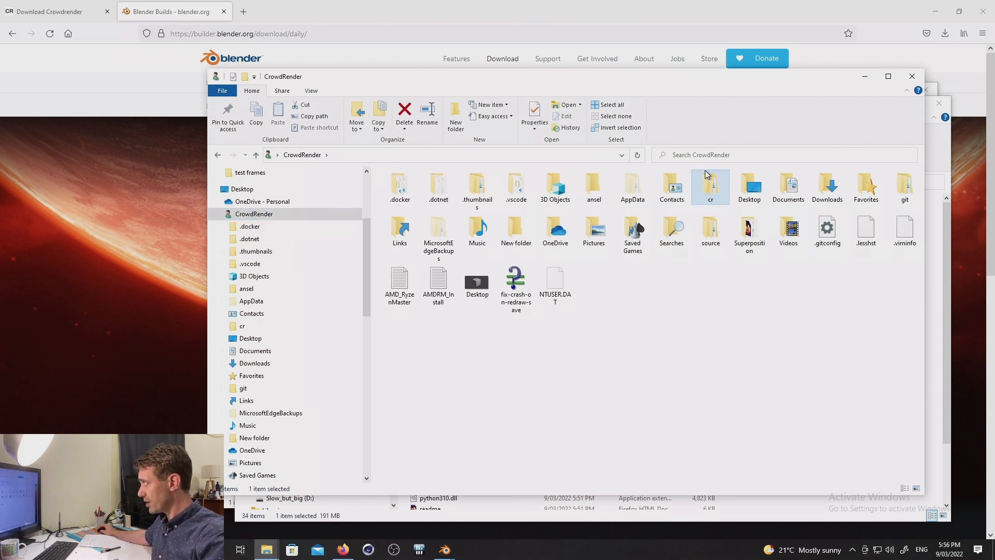
double_click(710, 188)
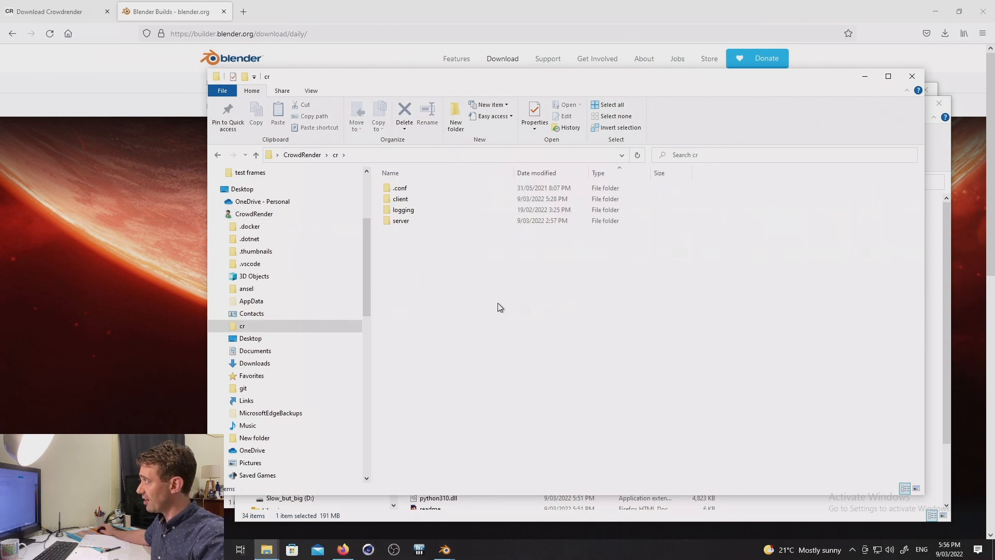
left_click(401, 220)
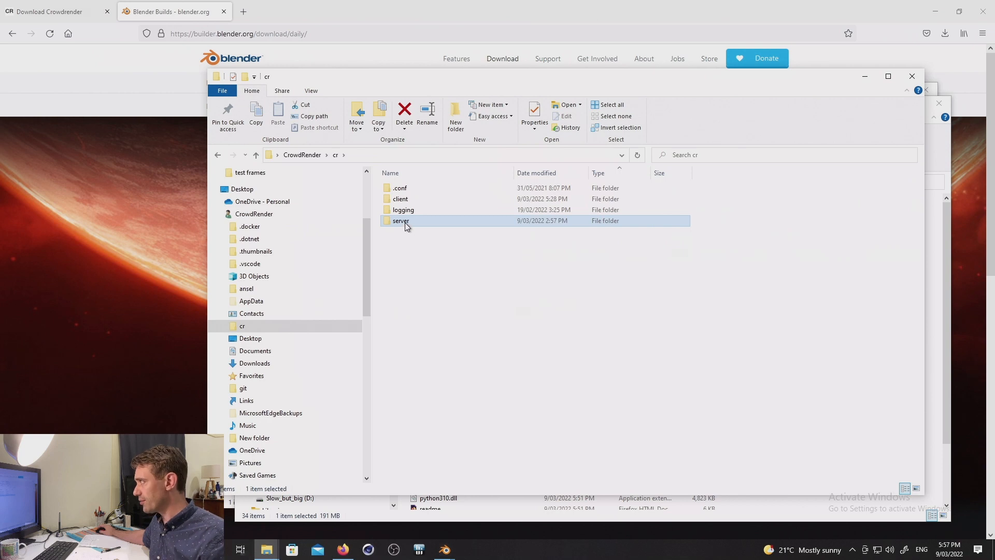
mouse_move(401, 221)
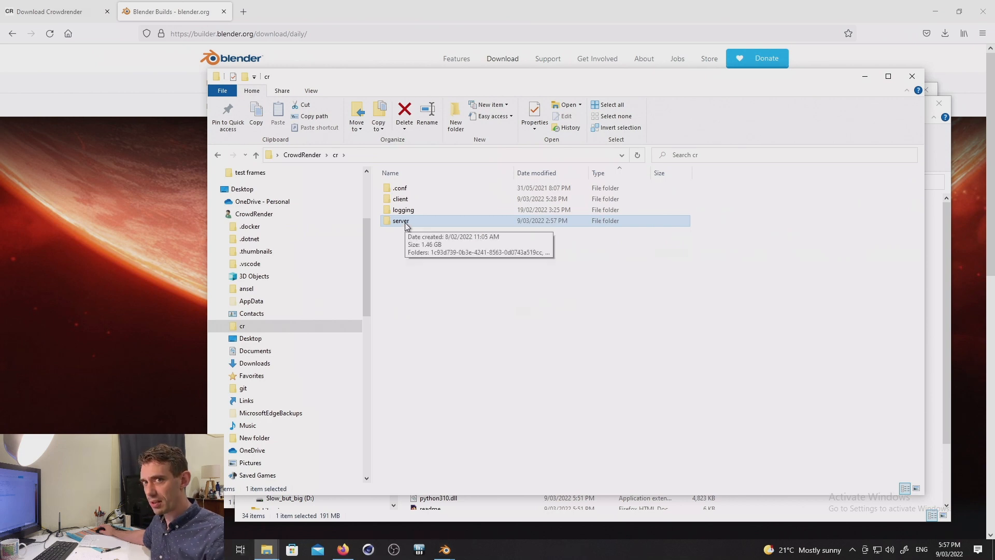
mouse_move(395, 248)
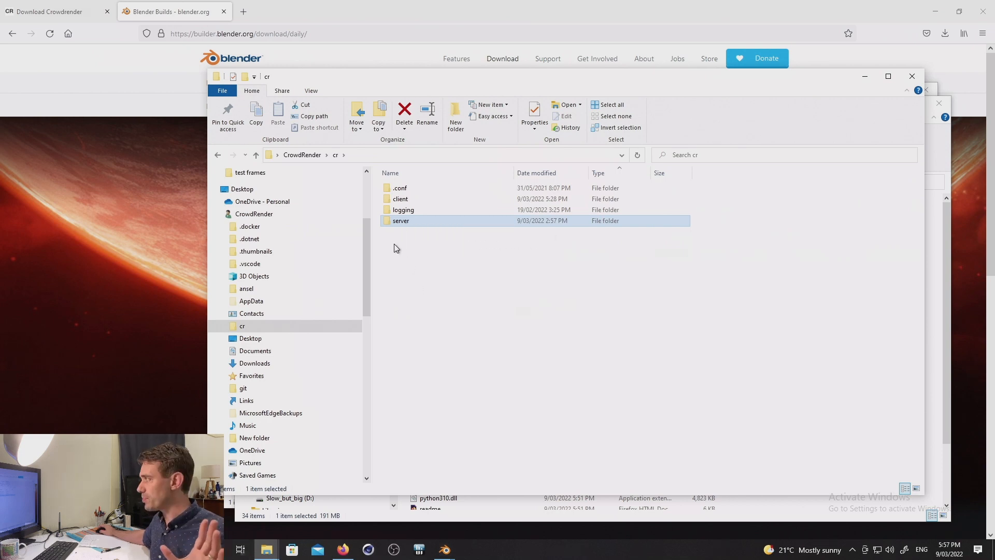
Step: Browse a server job folder holding bmw27_cpu blend files, then return to server
double_click(400, 220)
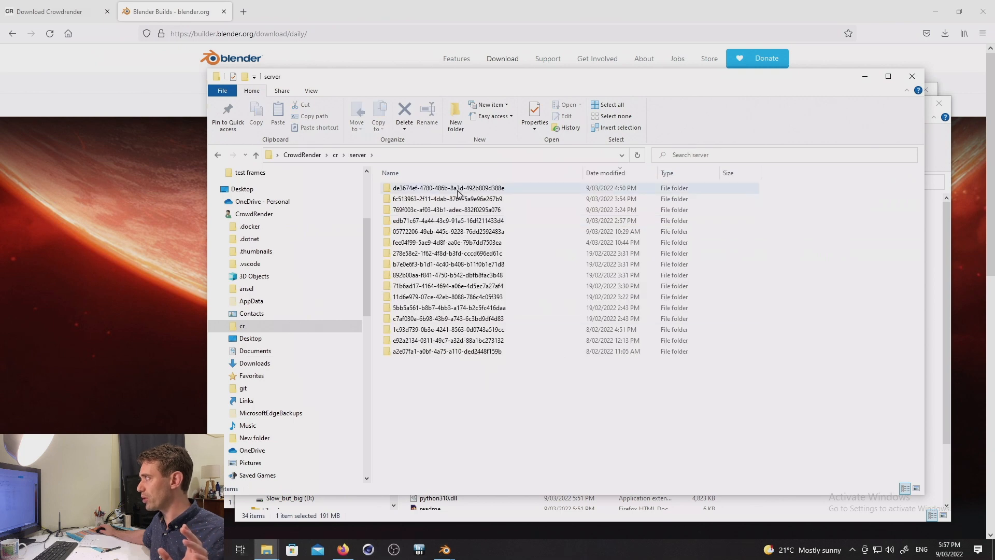
double_click(451, 187)
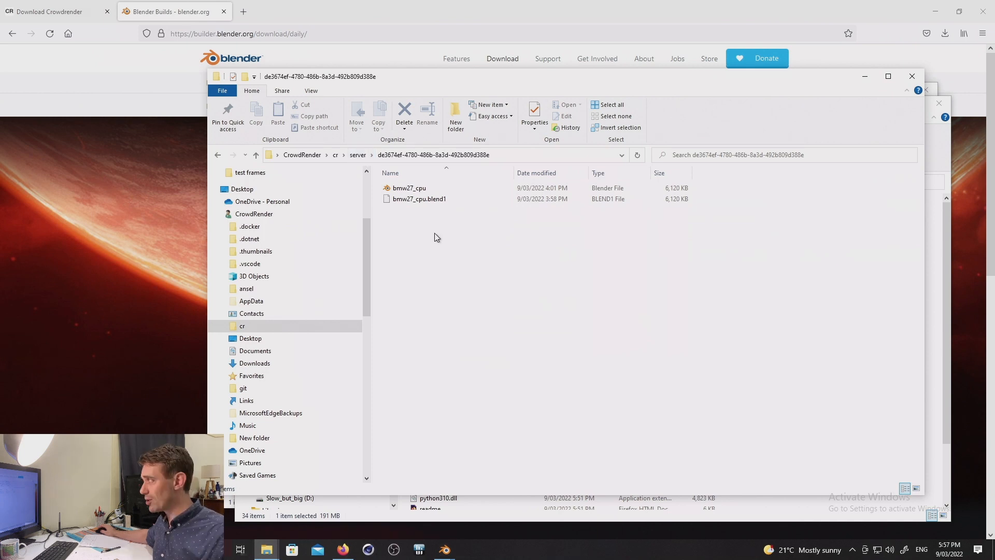
left_click(409, 187)
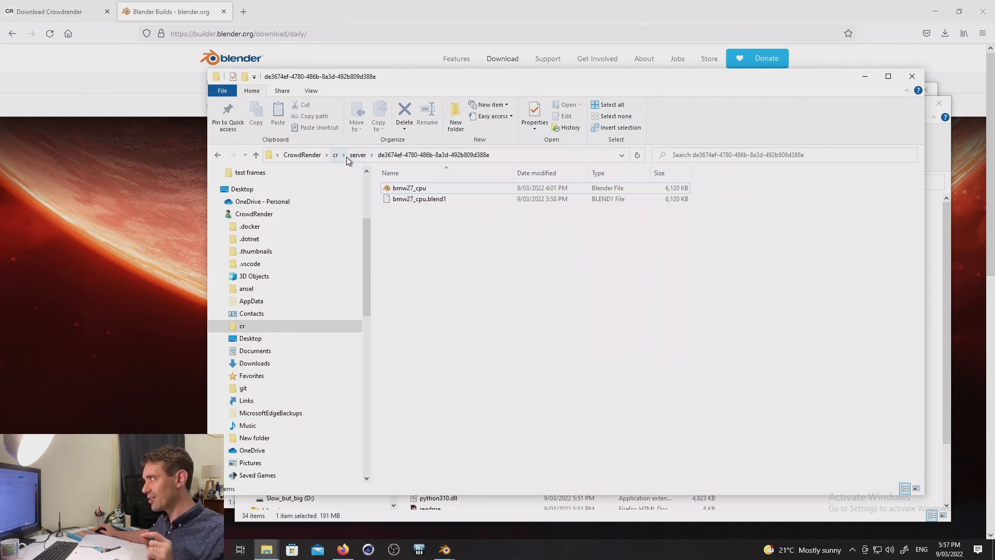
left_click(335, 155)
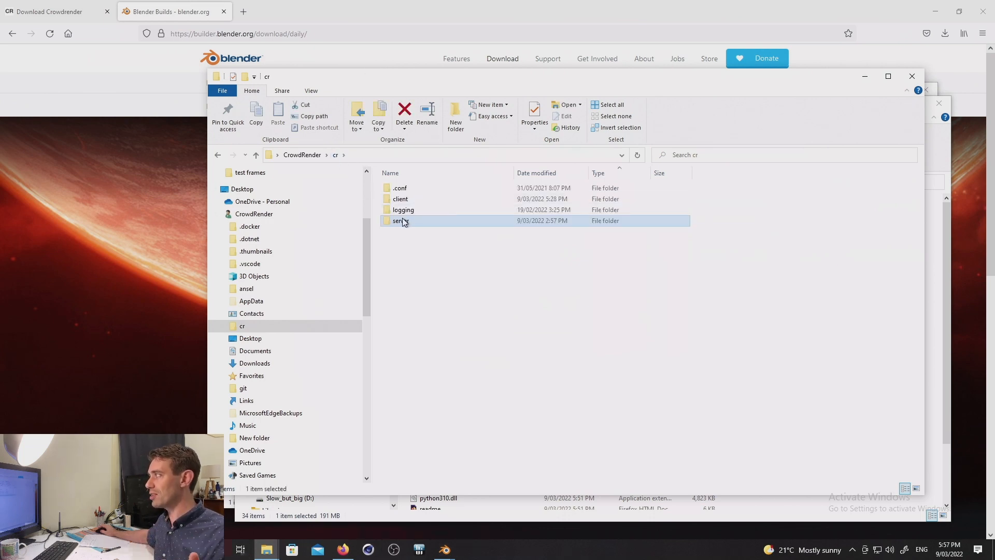
double_click(398, 220)
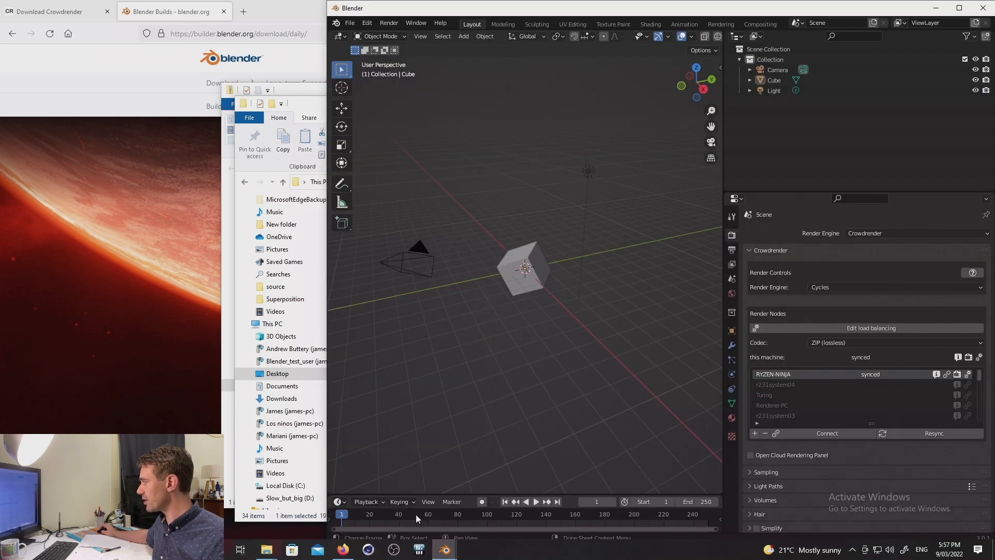
Step: Resync the Crowdrender scene with RYZEN-NINJA from the Render Properties panel
left_click(524, 267)
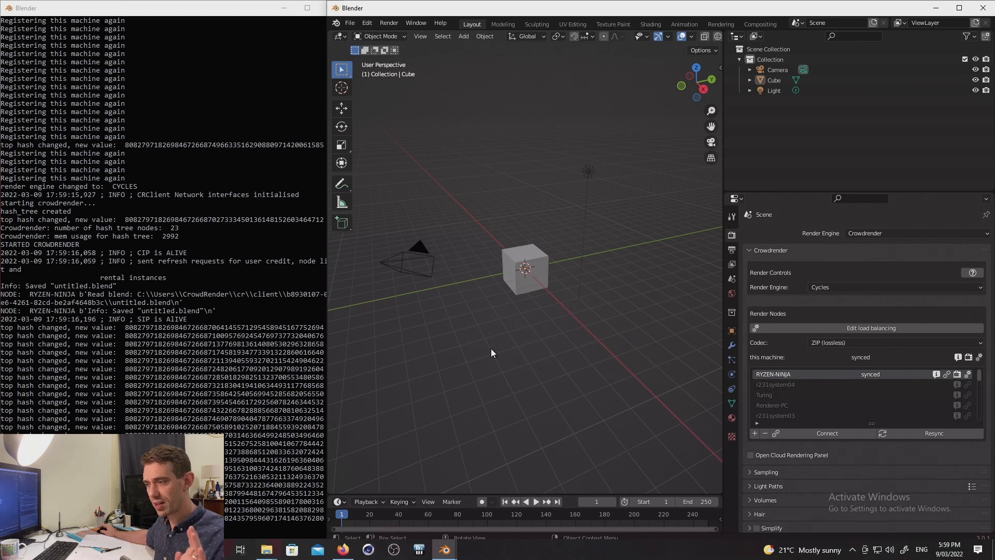
mouse_move(498, 336)
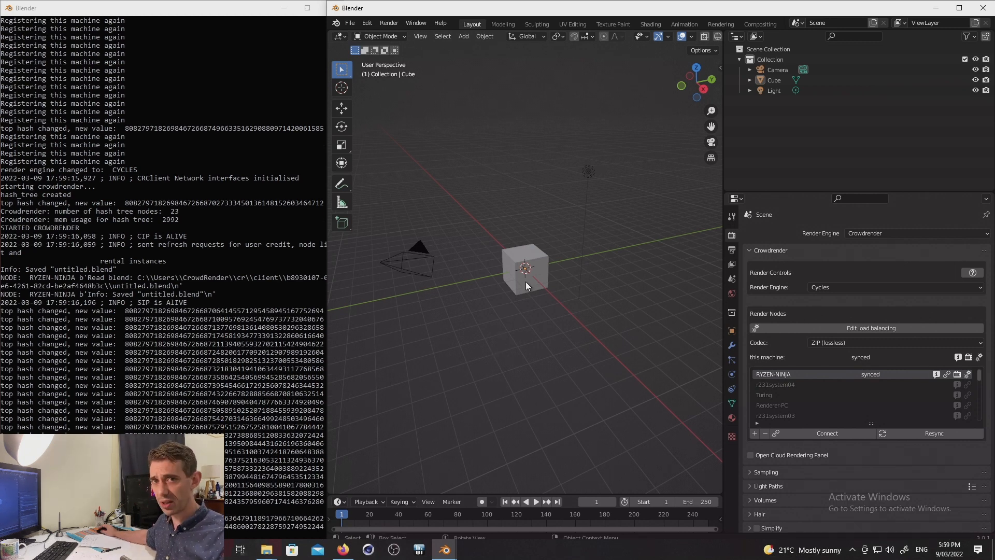
left_click(934, 433)
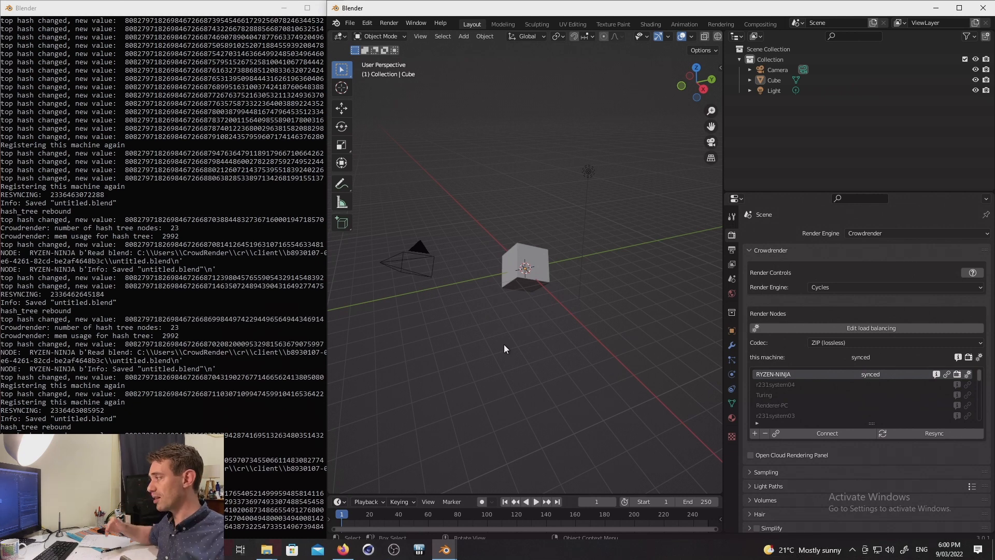
mouse_move(585, 173)
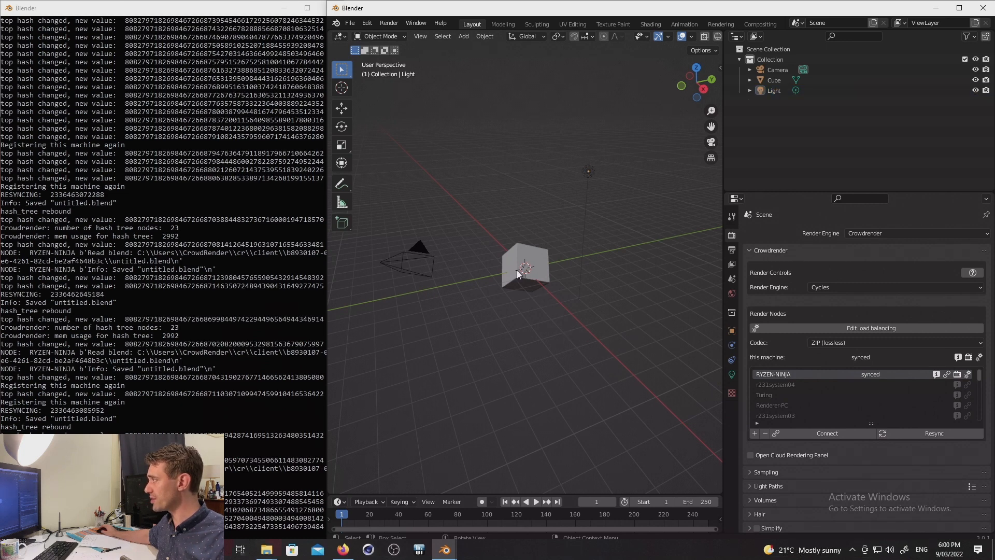
Step: Move the light, then drag the cube upward, leaving RYZEN-NINJA at sync failed
left_click(524, 266)
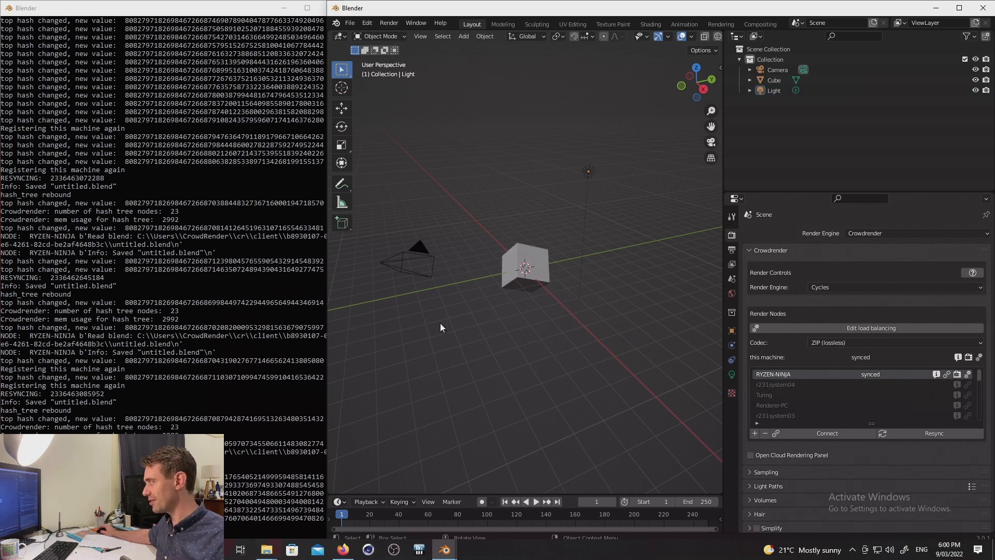
mouse_move(547, 267)
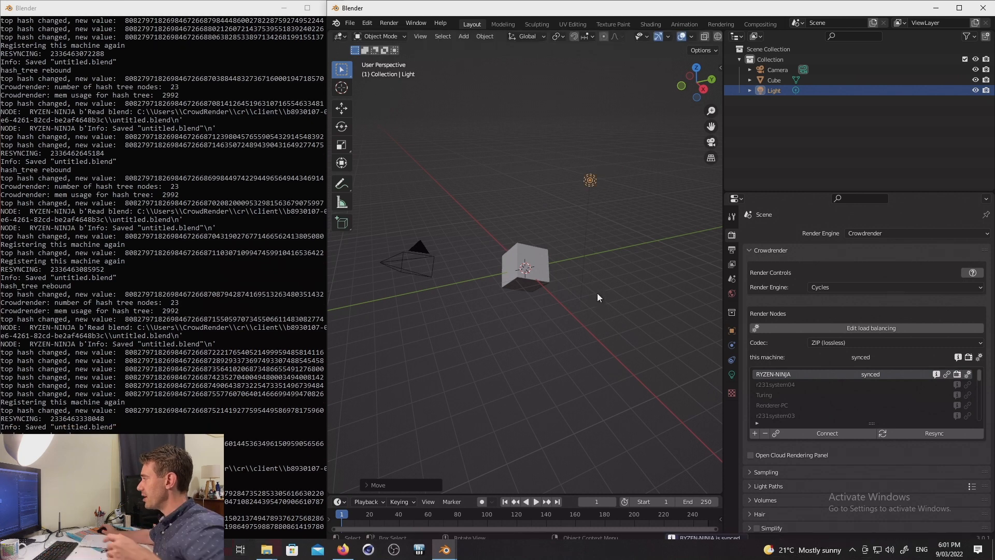
left_click(524, 266)
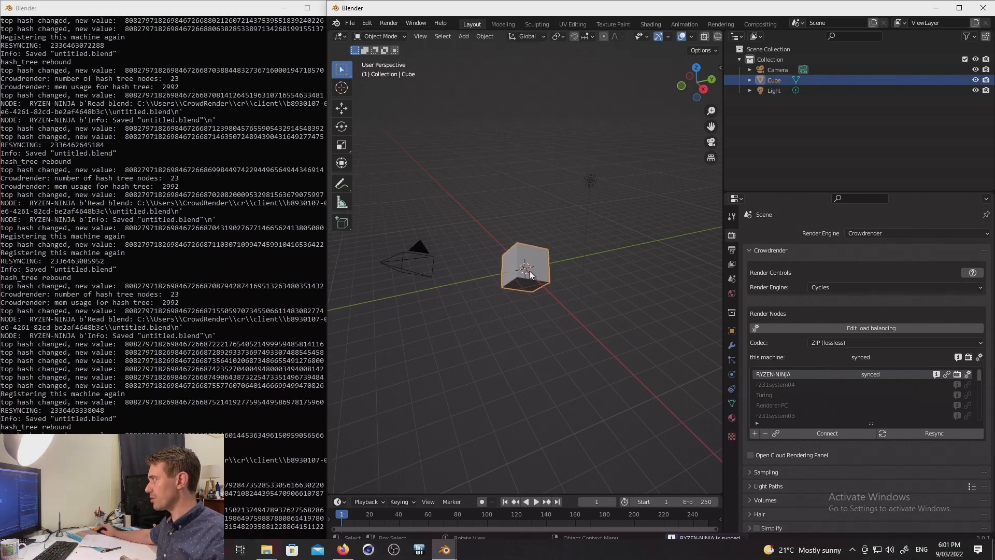
left_click_drag(523, 266, 488, 229)
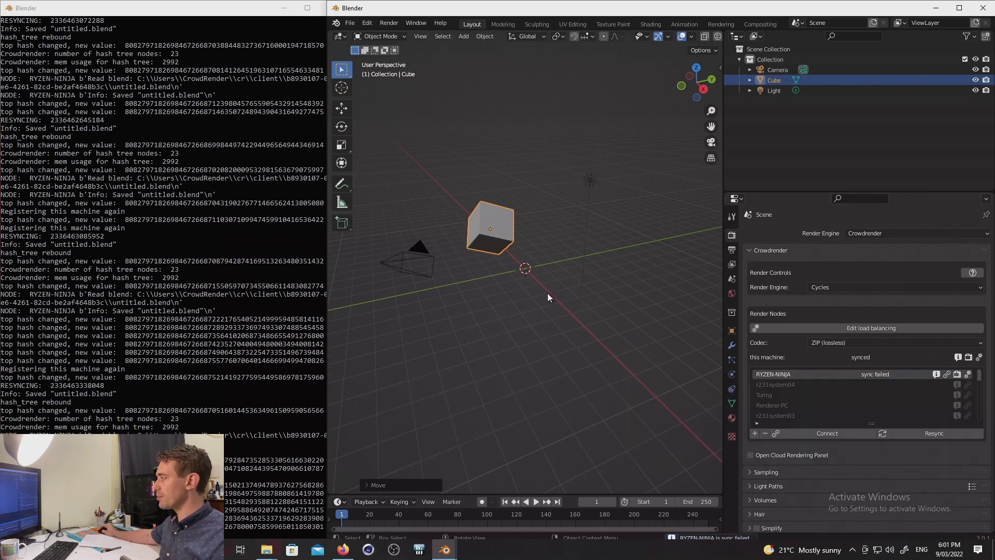
mouse_move(444, 471)
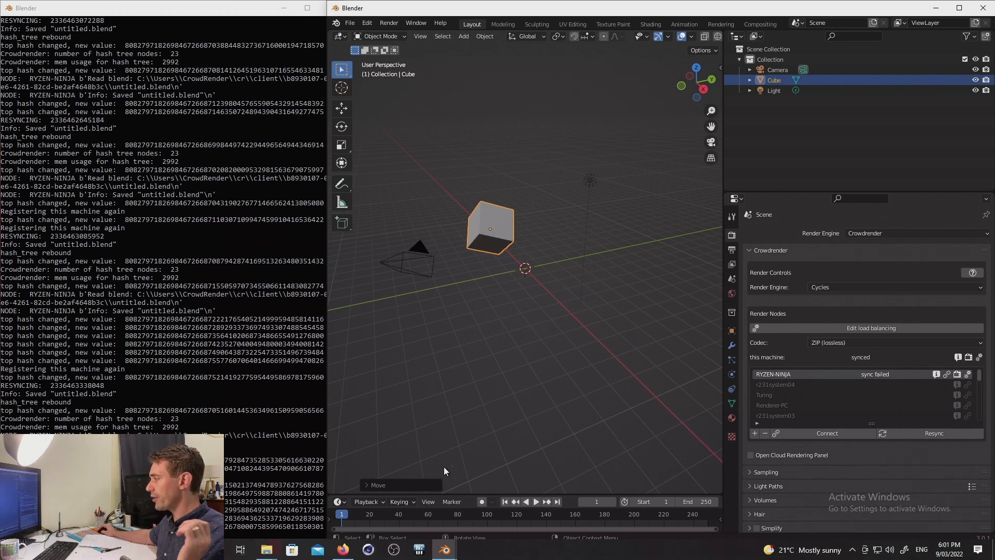
right_click(444, 548)
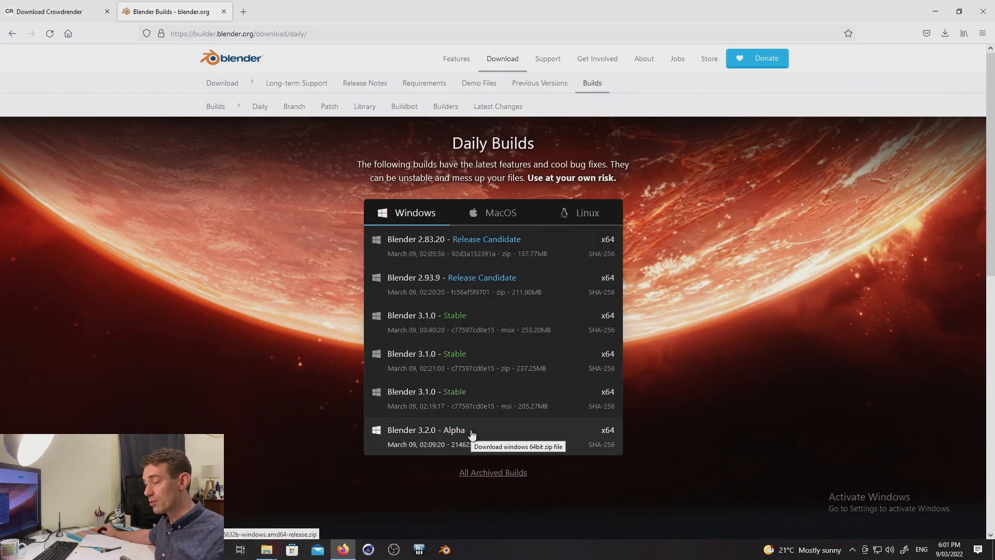
mouse_move(442, 384)
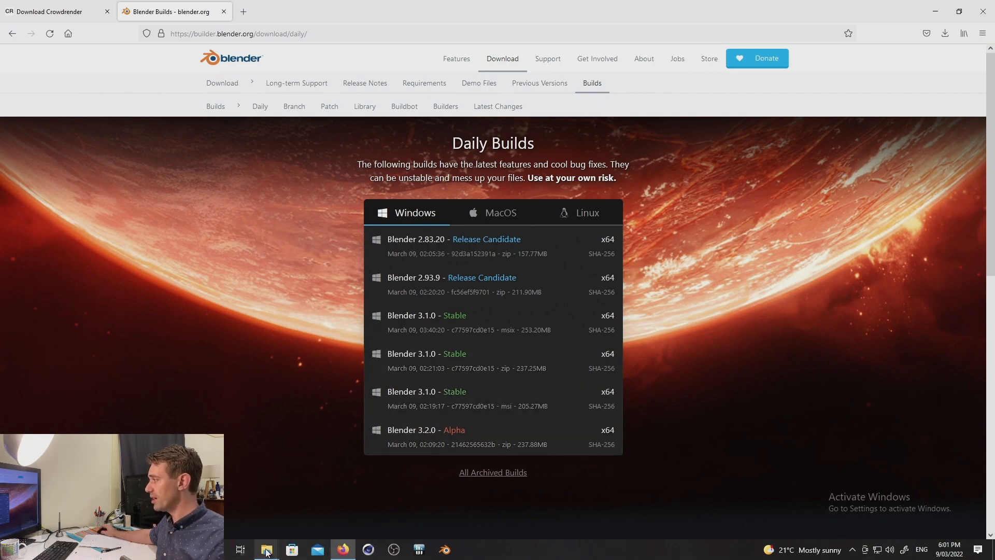
Step: Launch blender.exe from the extracted blender-3.1.0 release folder
left_click(266, 550)
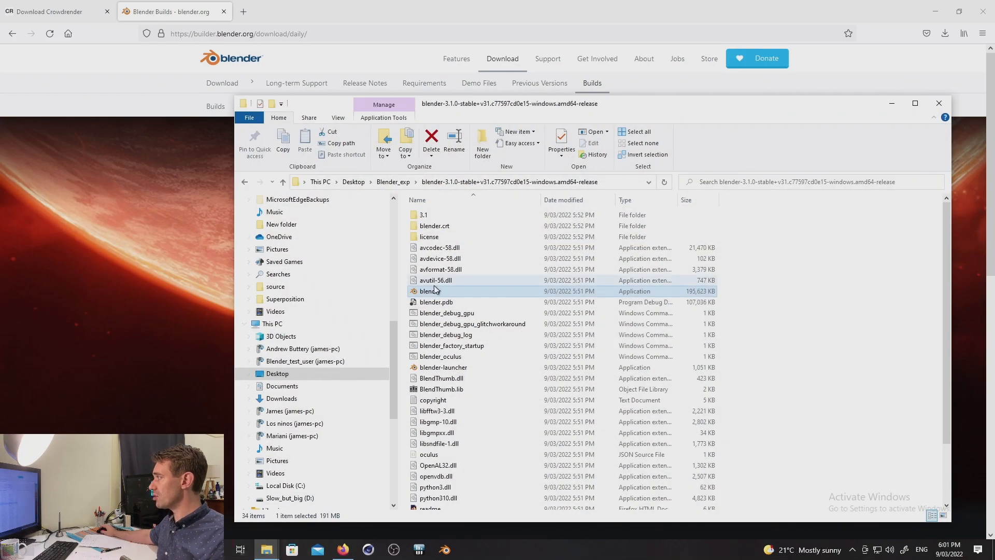
double_click(432, 291)
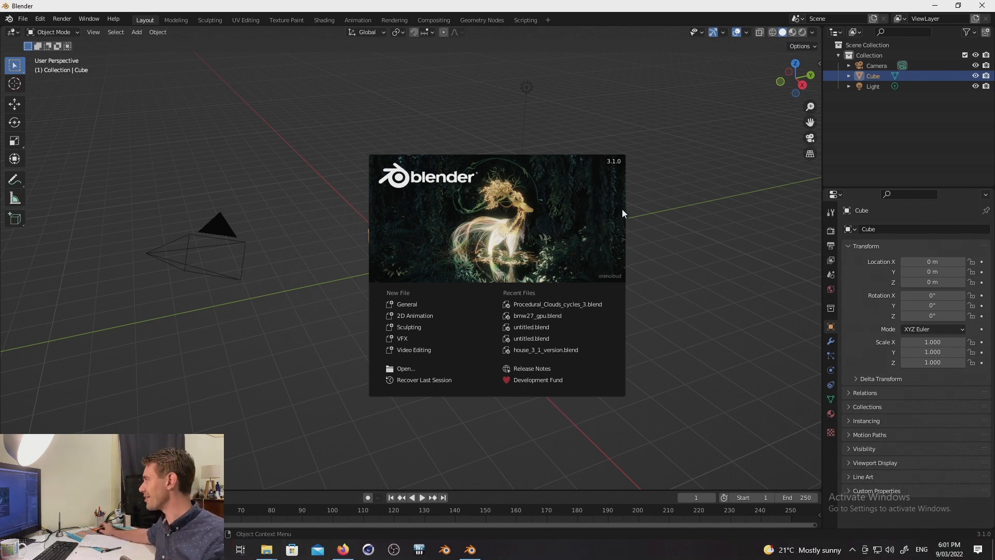
Step: Dismiss the Blender 3.1.0 splash screen
left_click(524, 20)
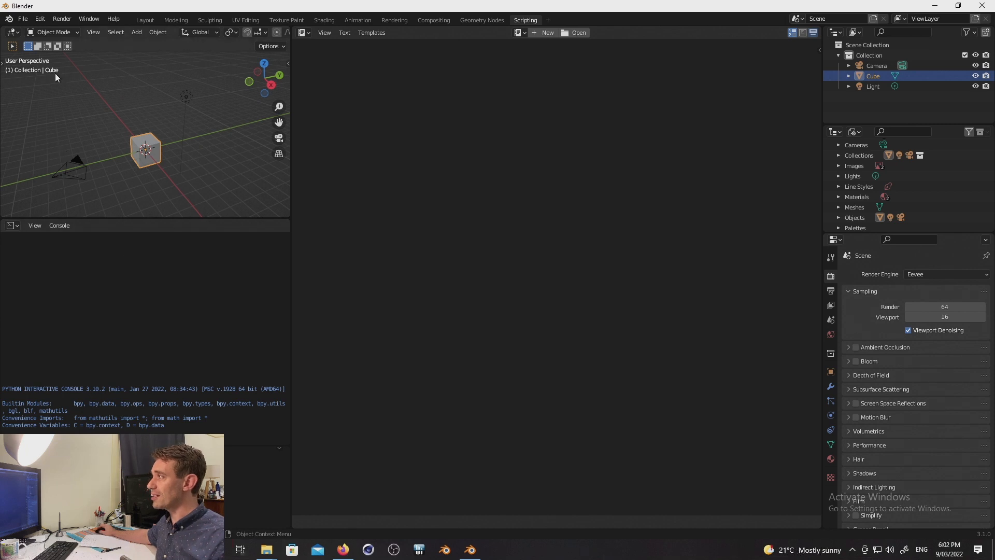
Step: Try enabling CrowdRender in Preferences Add-ons, which fails with an import error
left_click(39, 19)
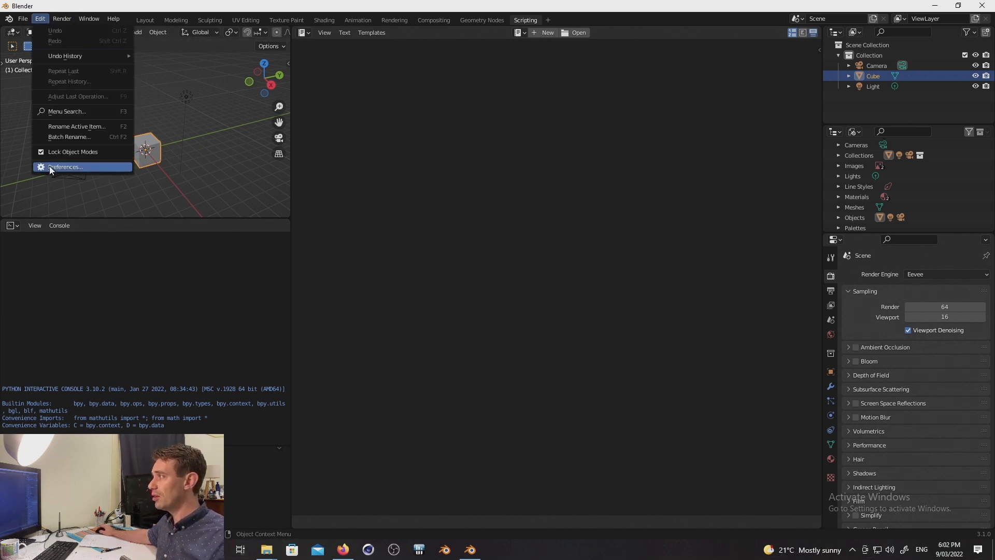
left_click(63, 167)
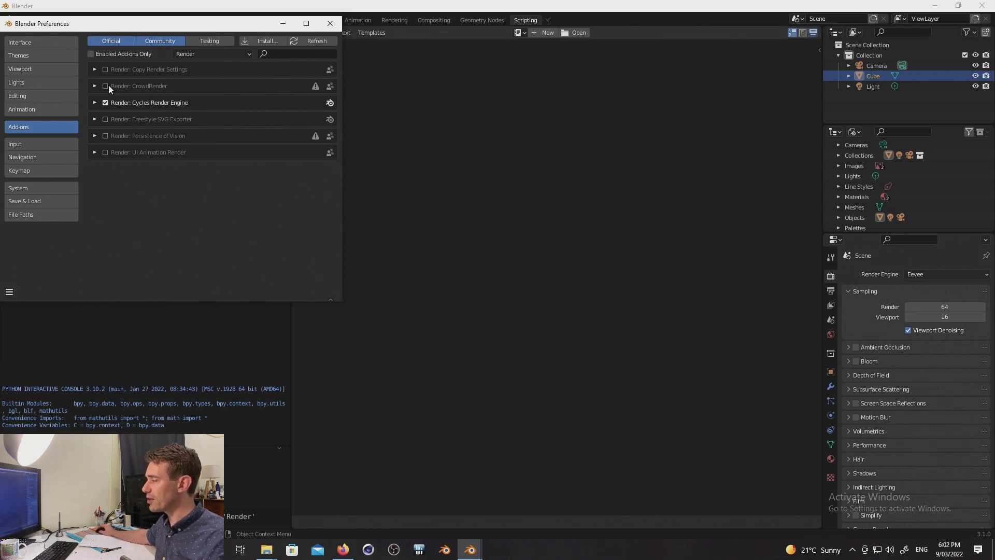
left_click(106, 85)
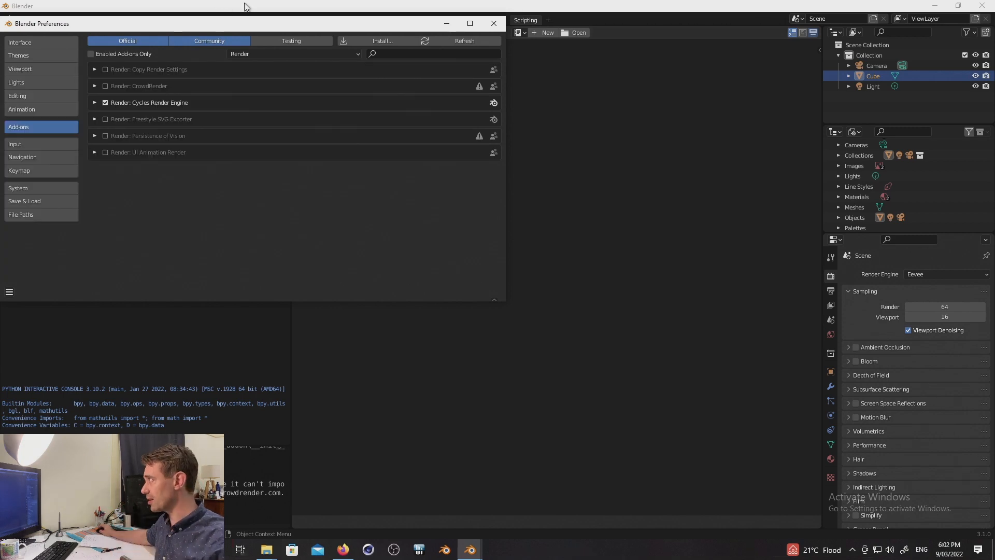
left_click(494, 23)
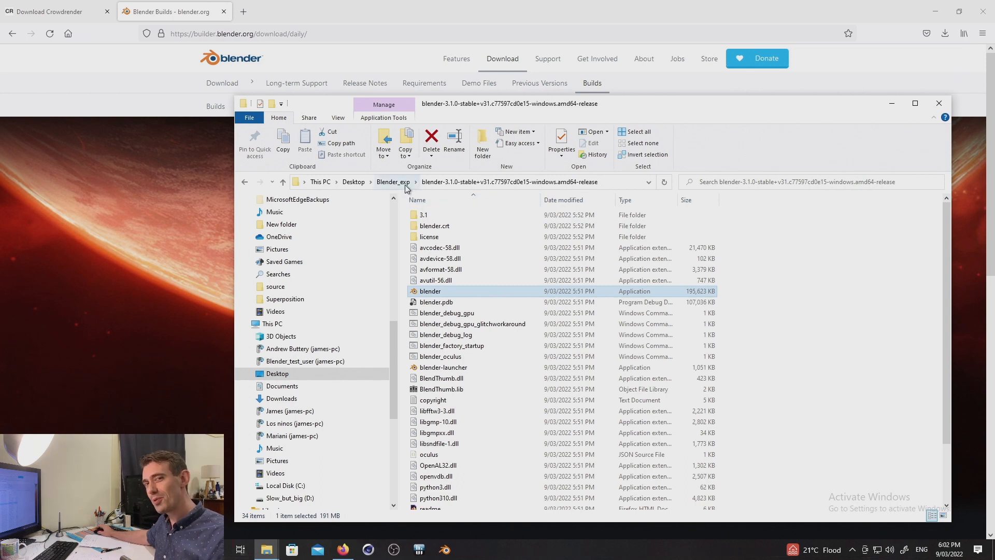
Step: Navigate up to the Blender_exp folder on the Desktop
left_click(392, 182)
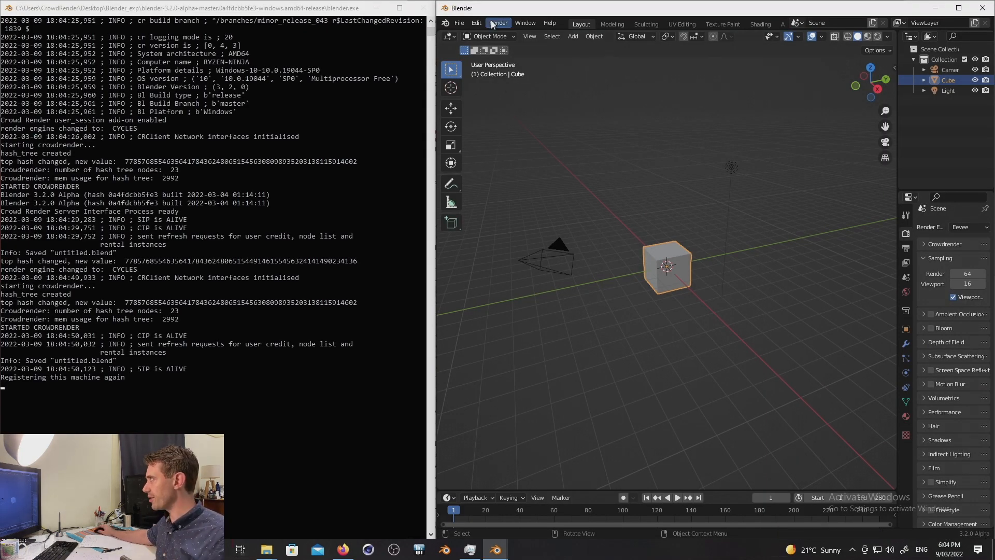
left_click(475, 23)
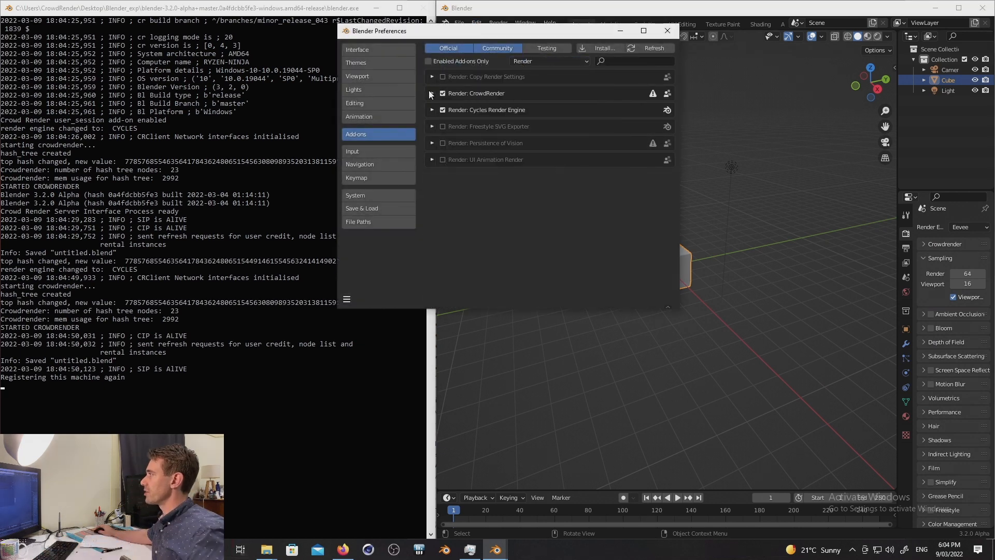
left_click(432, 93)
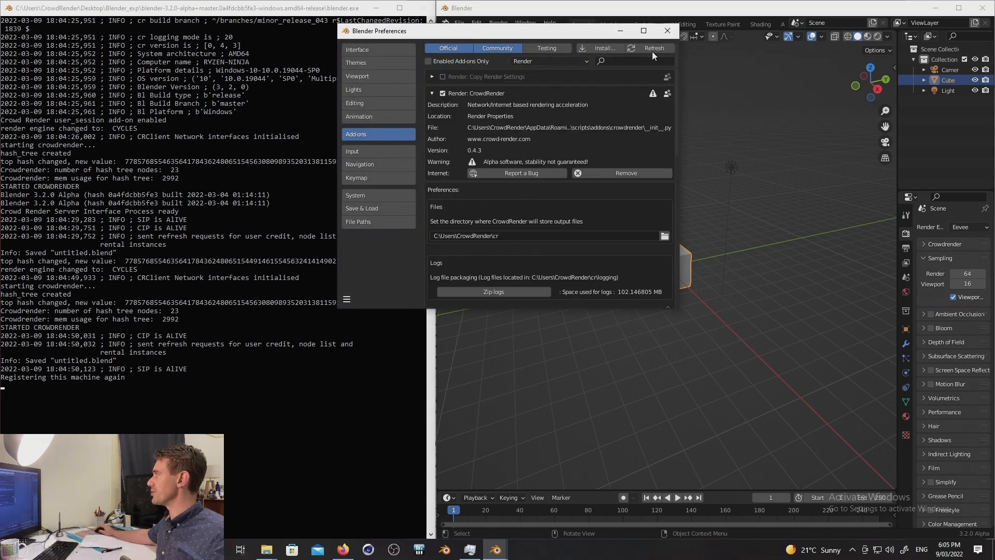
left_click(666, 30)
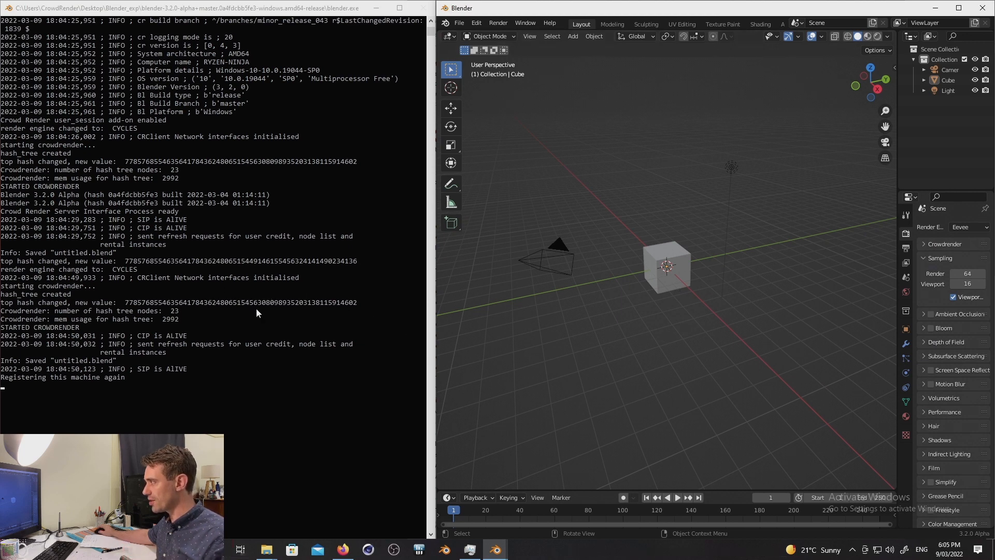
Step: Rotate the cube to a tilted angle
left_click_drag(666, 265, 633, 247)
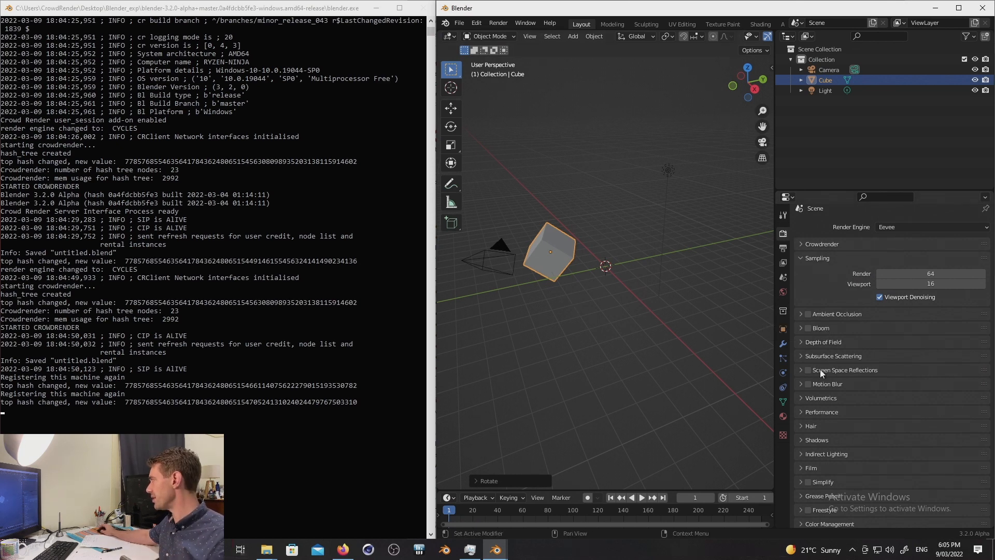
Step: Expand Crowdrender settings, resync RYZEN-NINJA, and move the cube toward grid centre
left_click(821, 248)
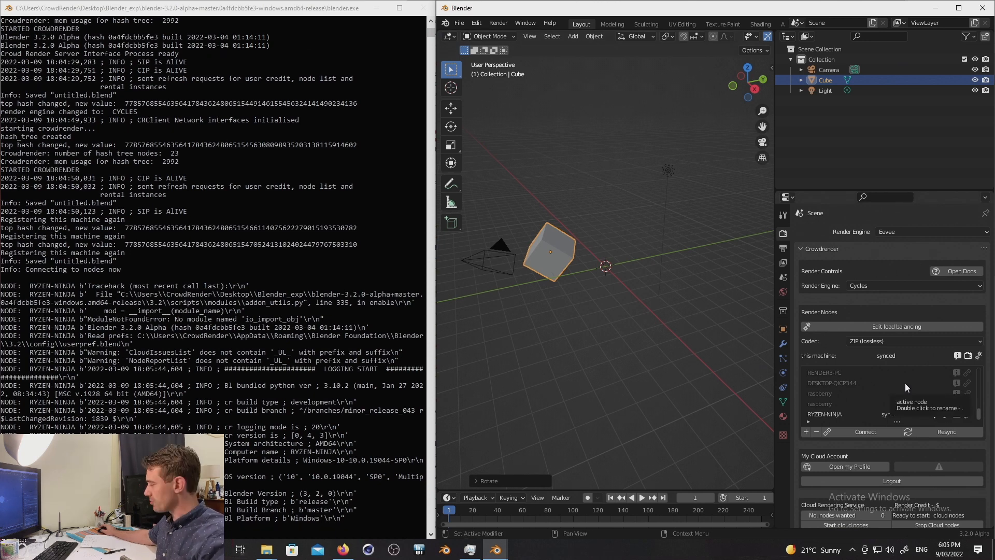
left_click(946, 432)
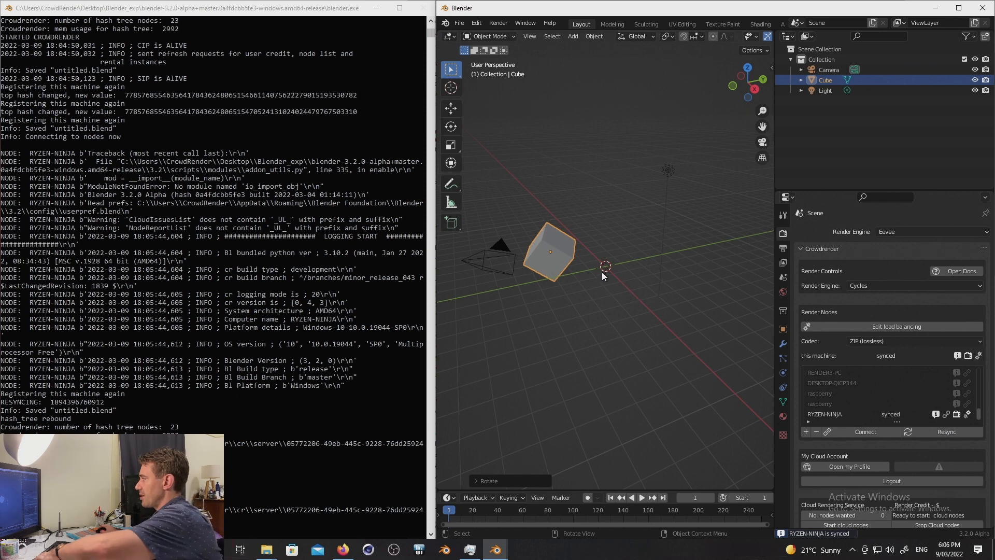
left_click_drag(550, 251, 603, 266)
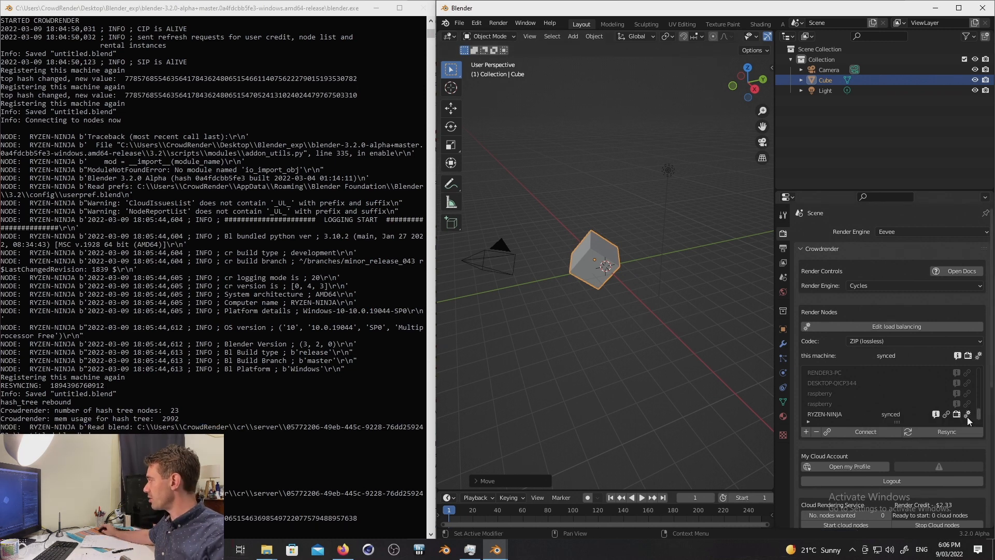
Step: Switch RYZEN-NINJA's compute device to HIP, then open the cloud User Profile page
left_click(968, 414)
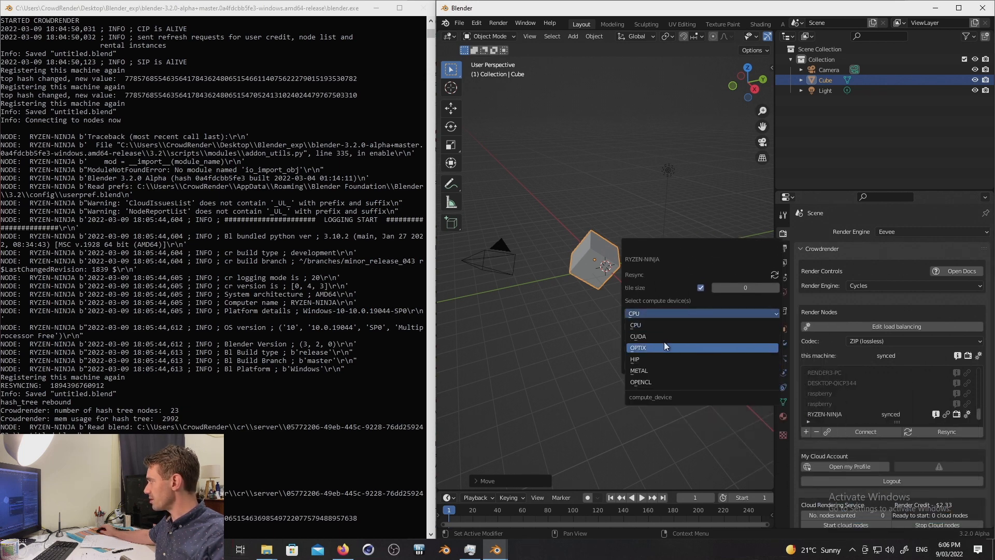
mouse_move(660, 359)
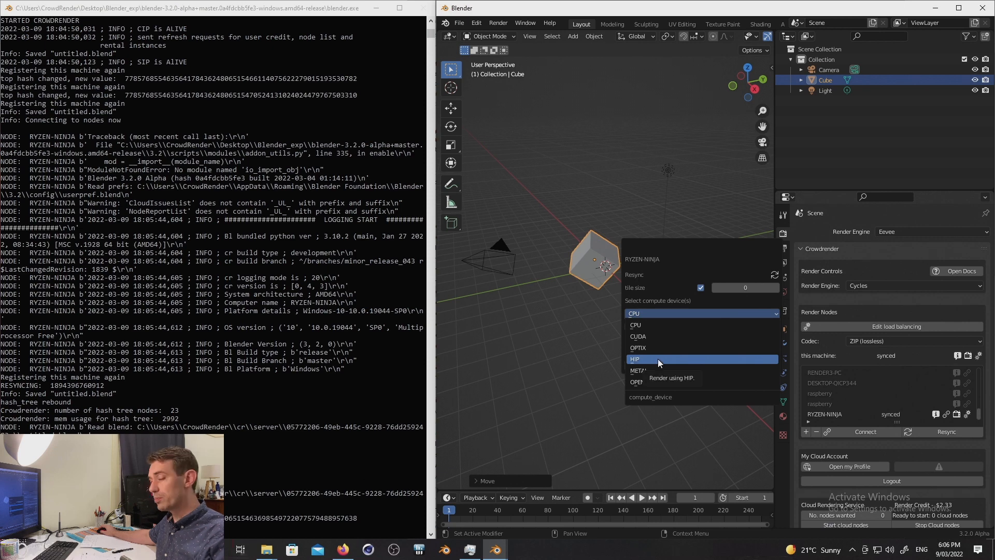
mouse_move(650, 370)
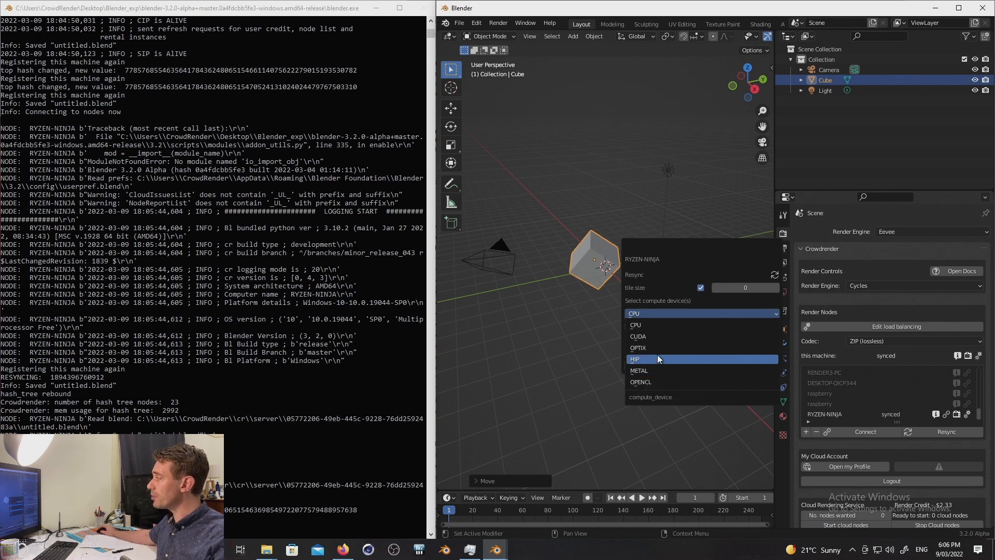
left_click(634, 359)
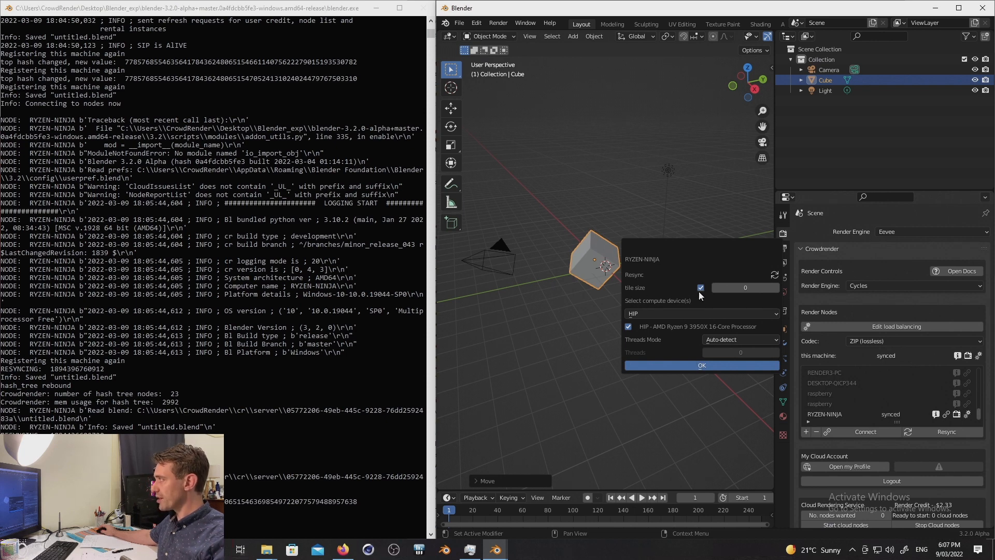
mouse_move(678, 300)
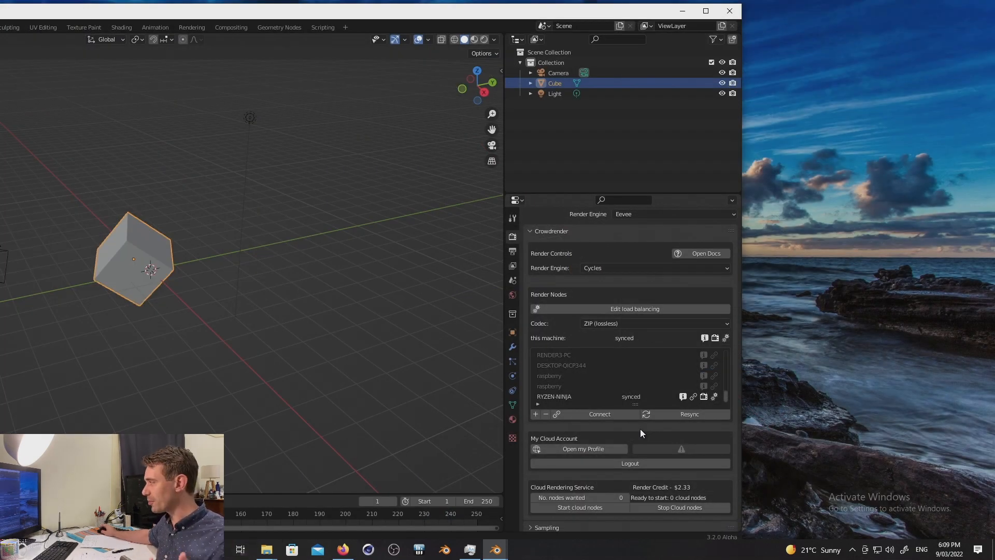
mouse_move(581, 449)
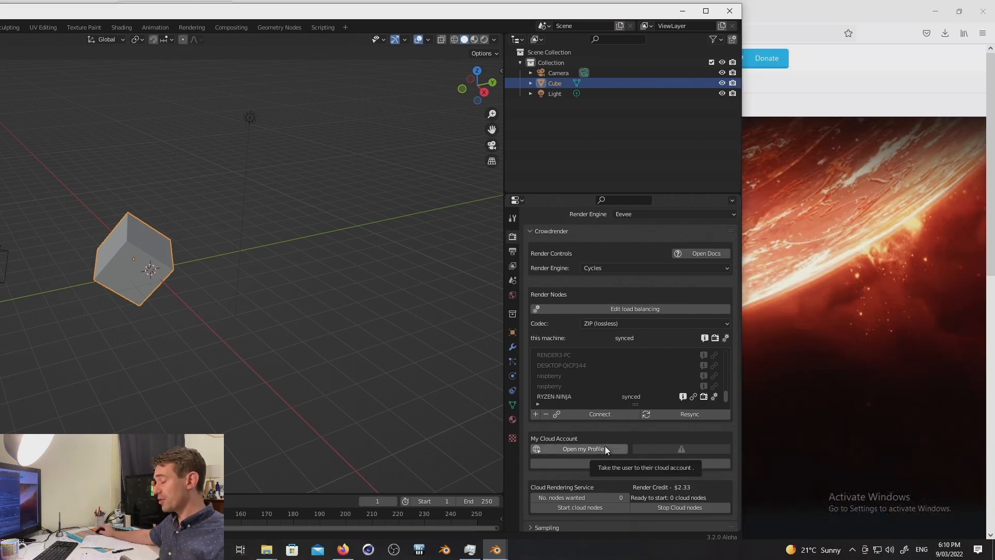
left_click(582, 449)
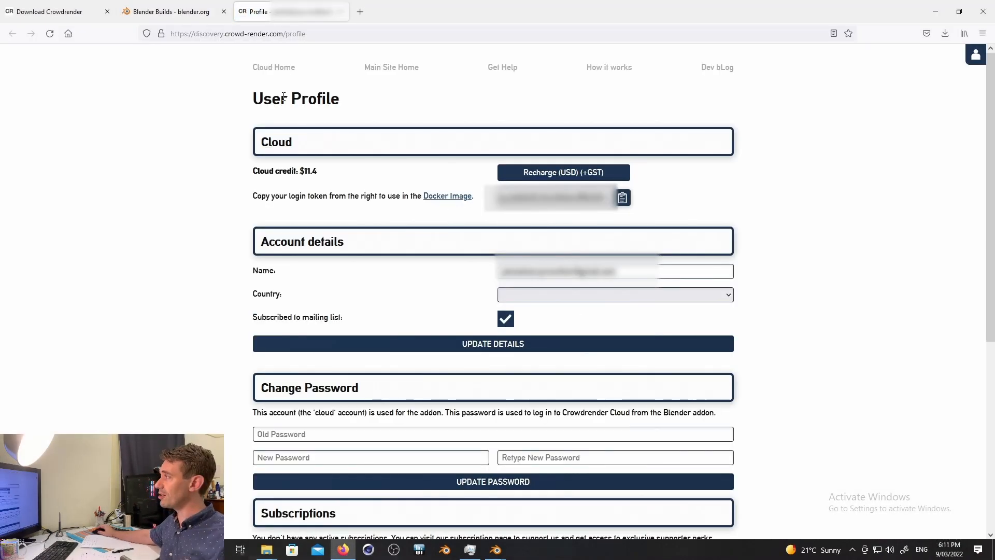
mouse_move(376, 98)
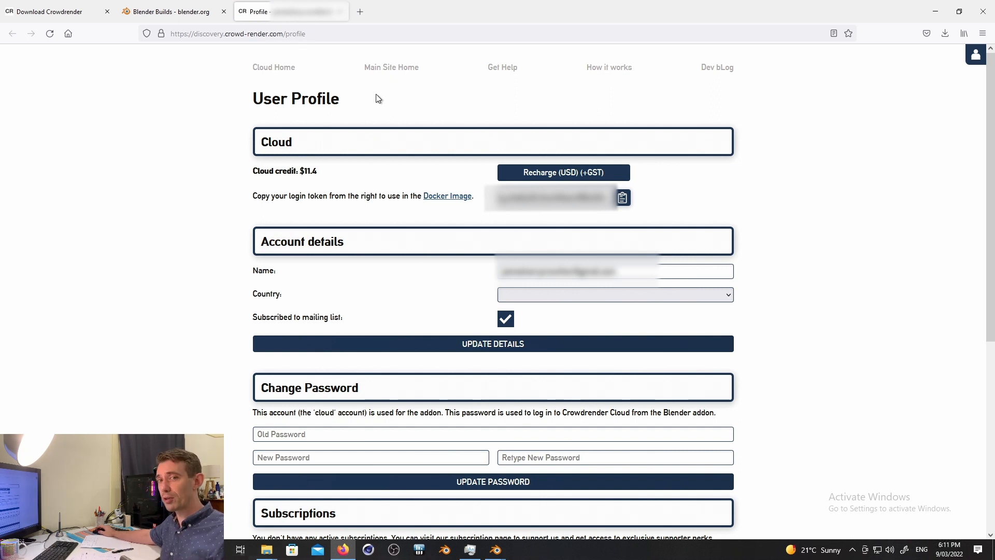
mouse_move(887, 175)
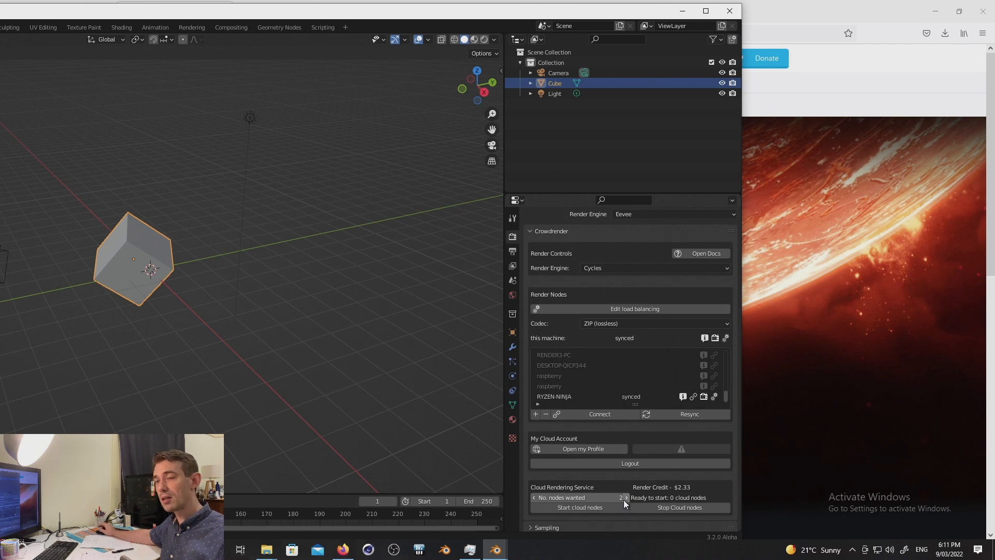
mouse_move(625, 497)
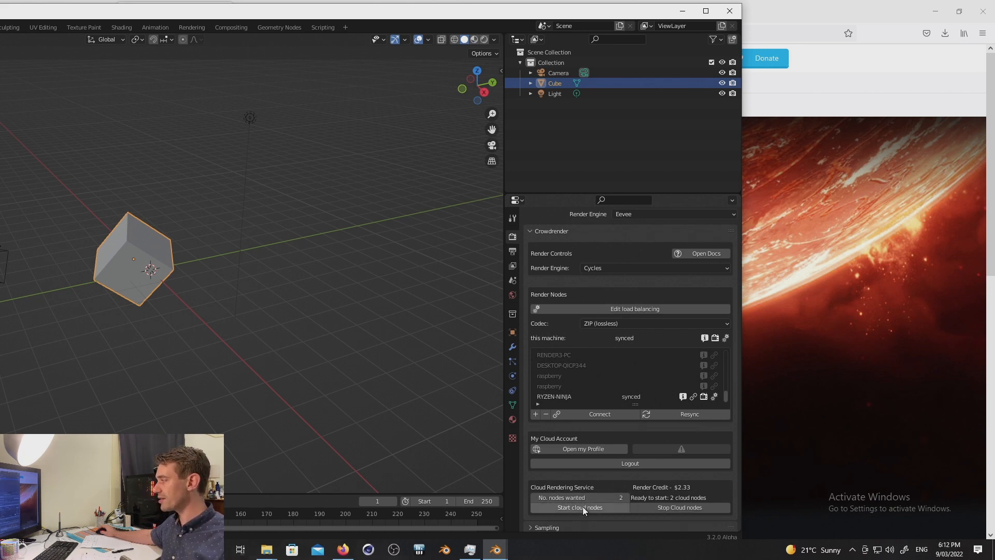
mouse_move(580, 479)
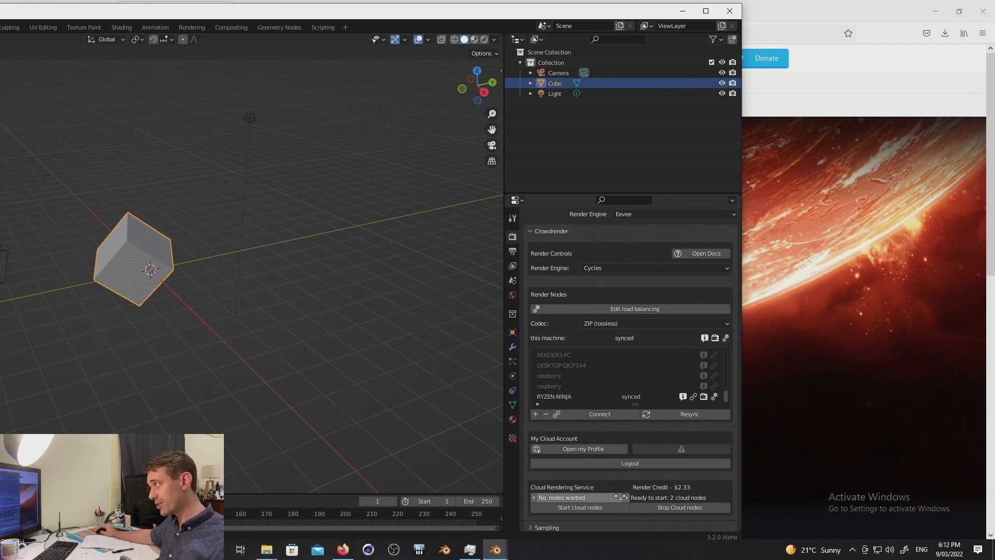
Step: Raise the cloud nodes wanted to 6, with 3 nodes reported ready to start
left_click(625, 497)
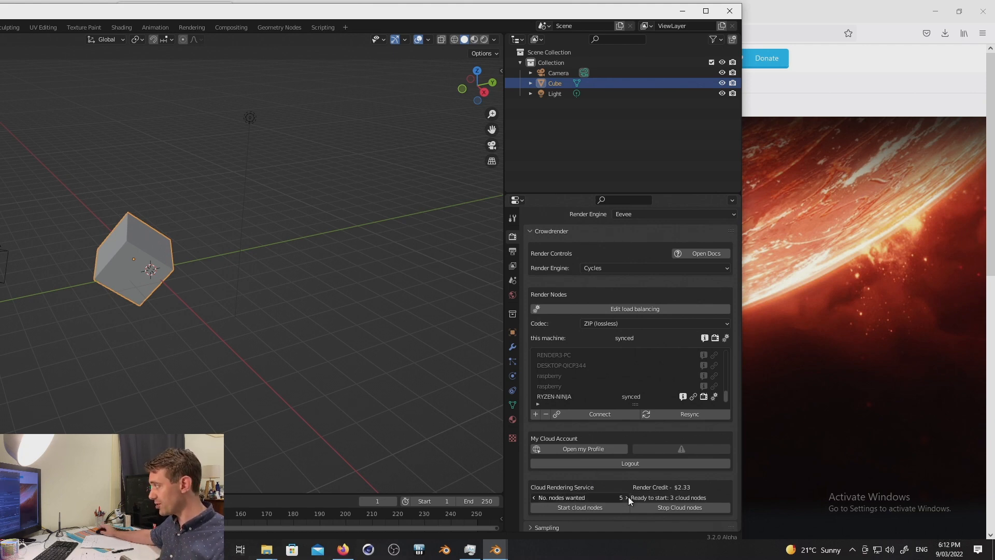
left_click(626, 498)
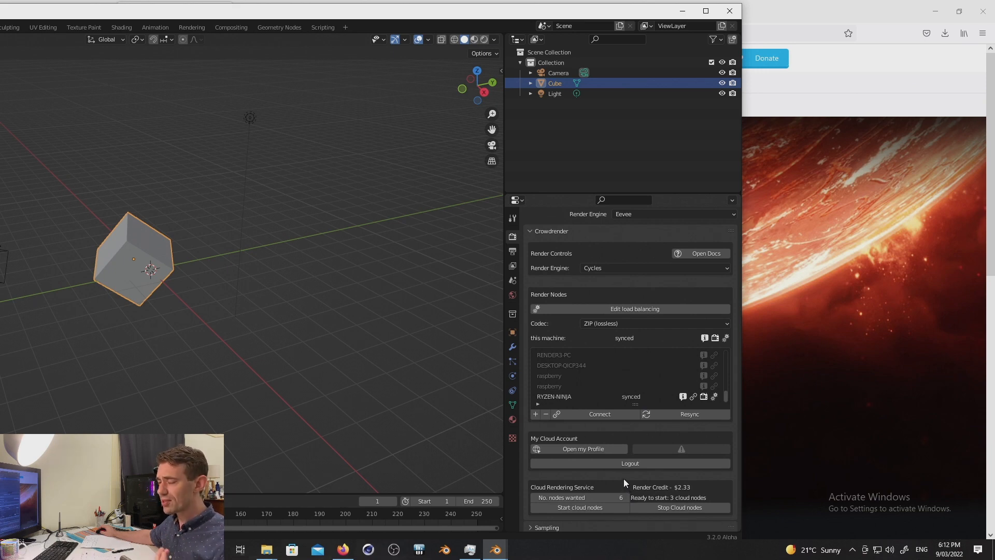
mouse_move(630, 463)
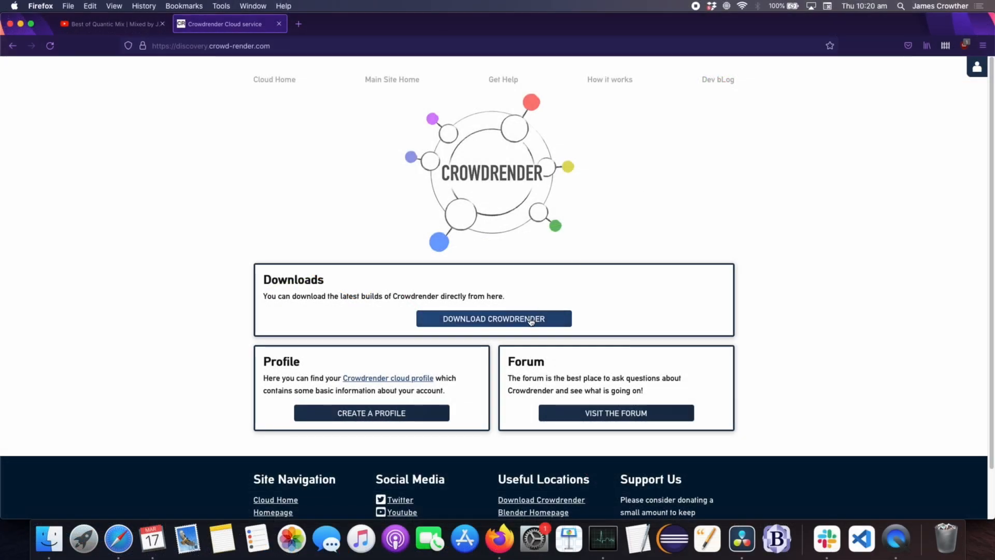
Step: Open the Crowdrender download page and scroll through the 0.4.3 Bugs and New Stuff lists
left_click(494, 318)
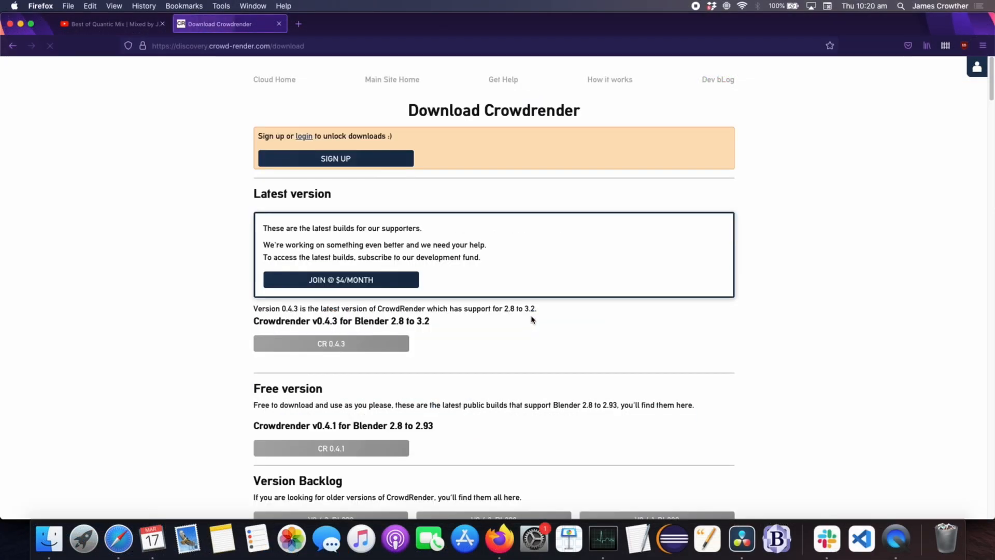
scroll("down", 3)
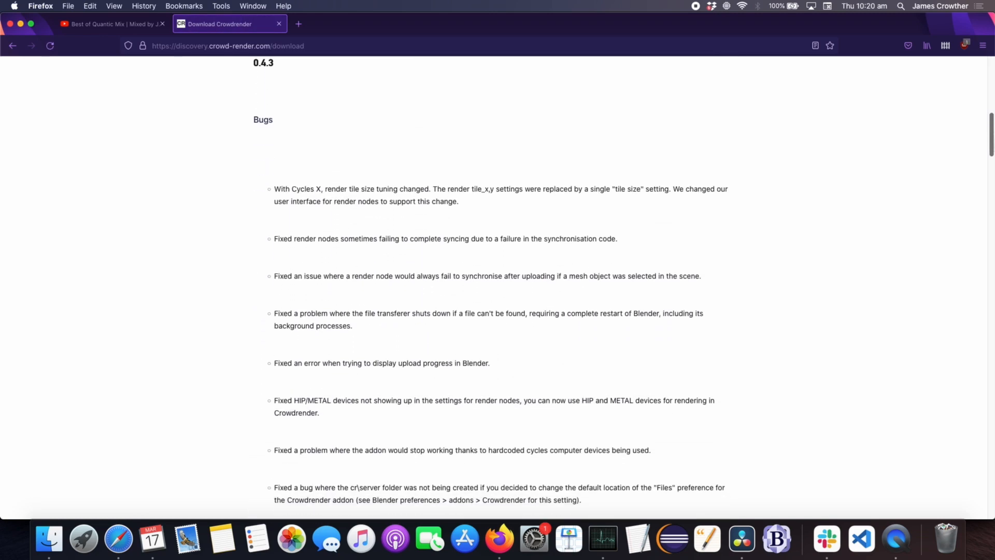
scroll("down", 3)
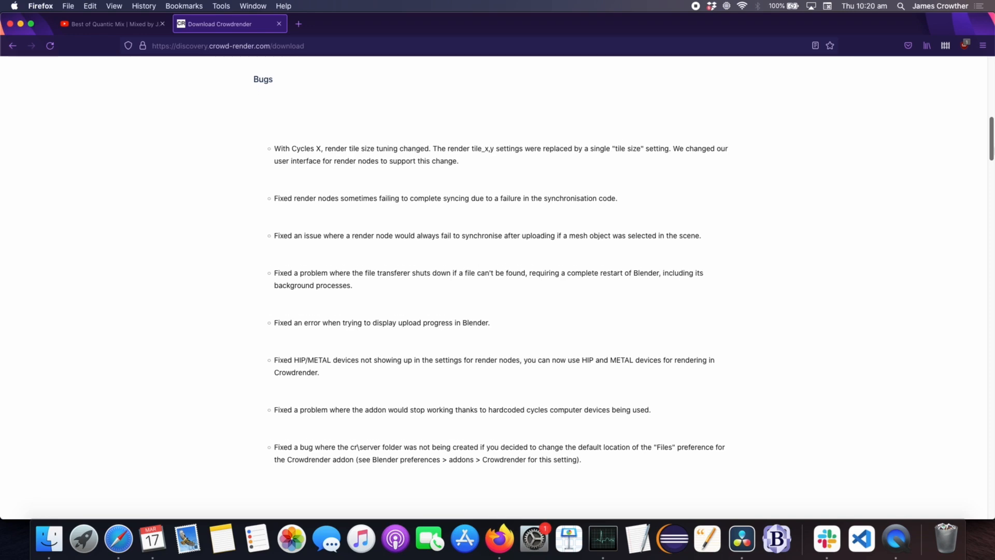
scroll("down", 3)
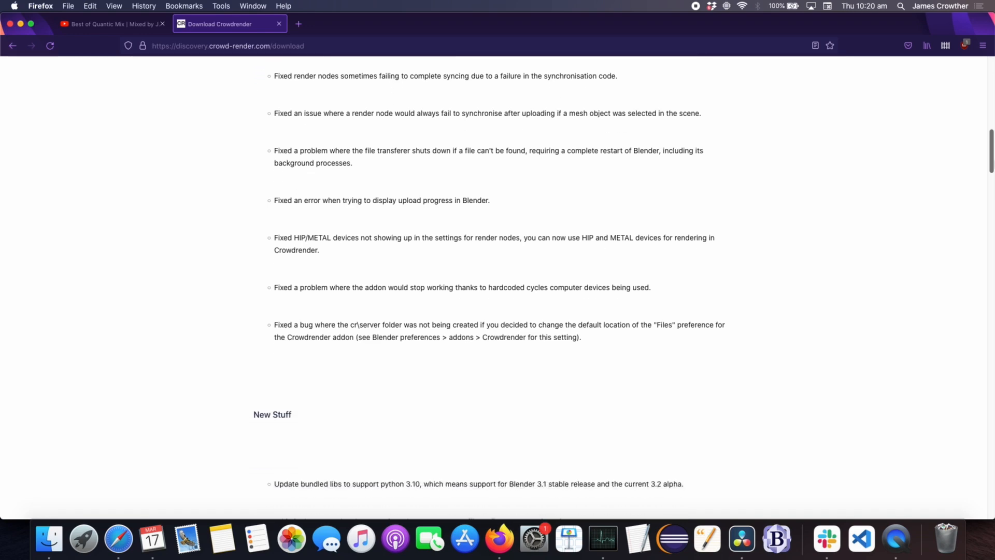
scroll("down", 3)
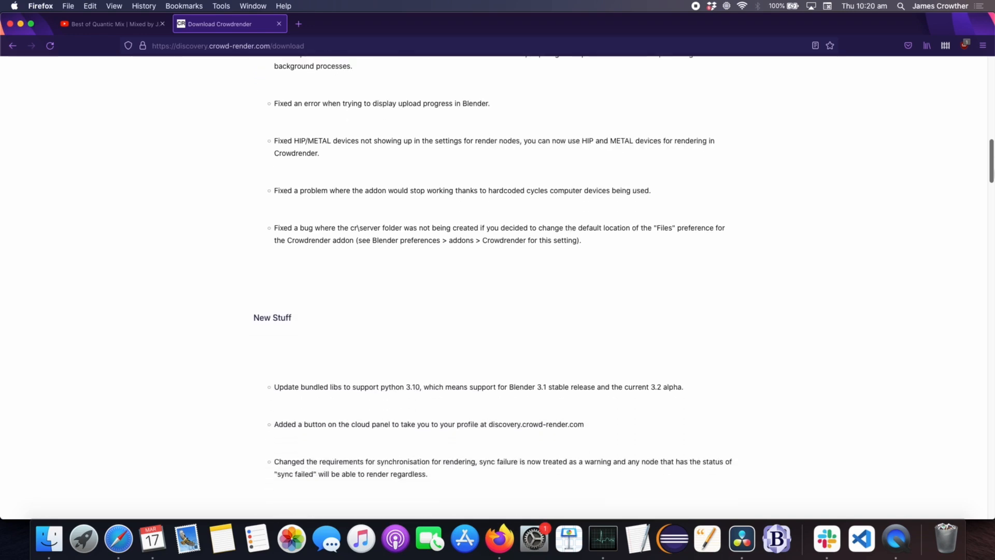